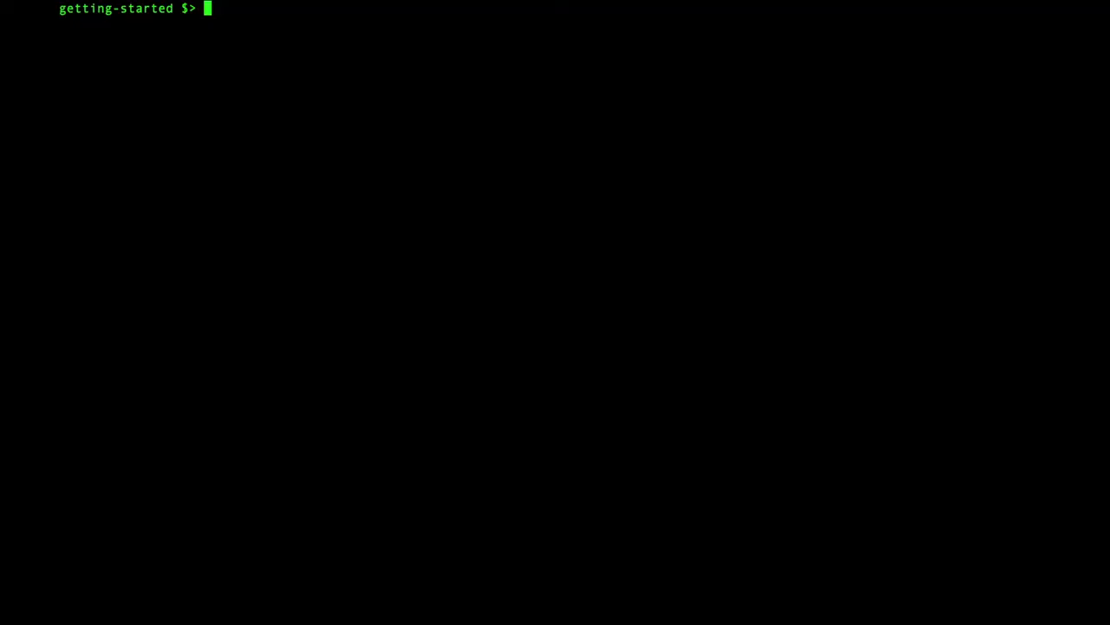
- Check kubectl cluster-info, then run flux check --pre confirming prerequisites checks passed
type("# Kubernetes up and running")
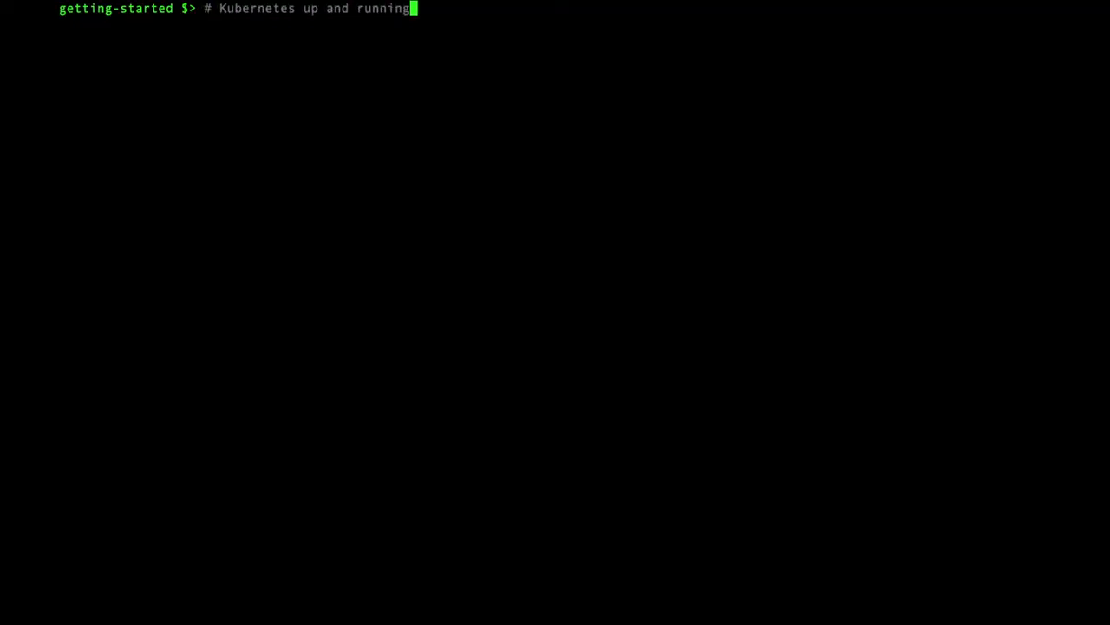
type("kubectl cluster-info")
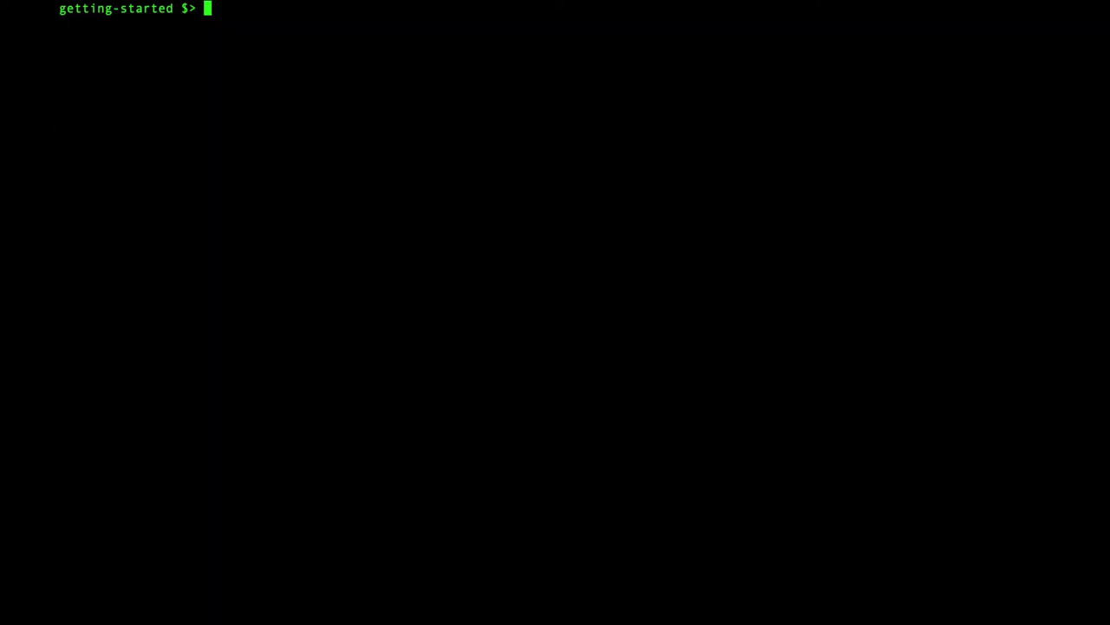
type("# preflight check for flux")
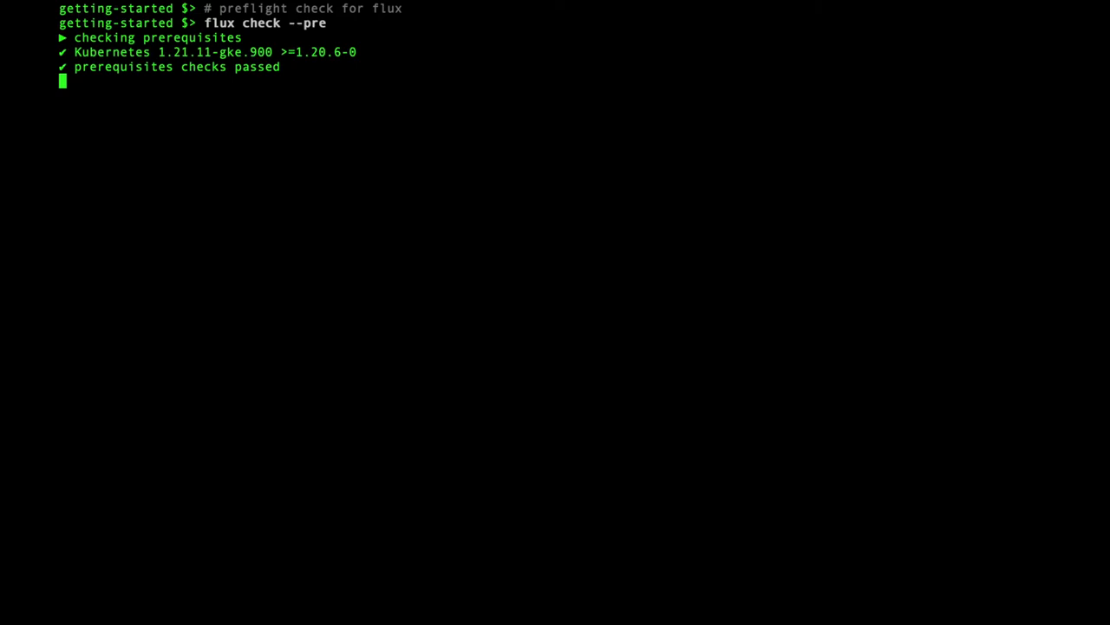
type("clea")
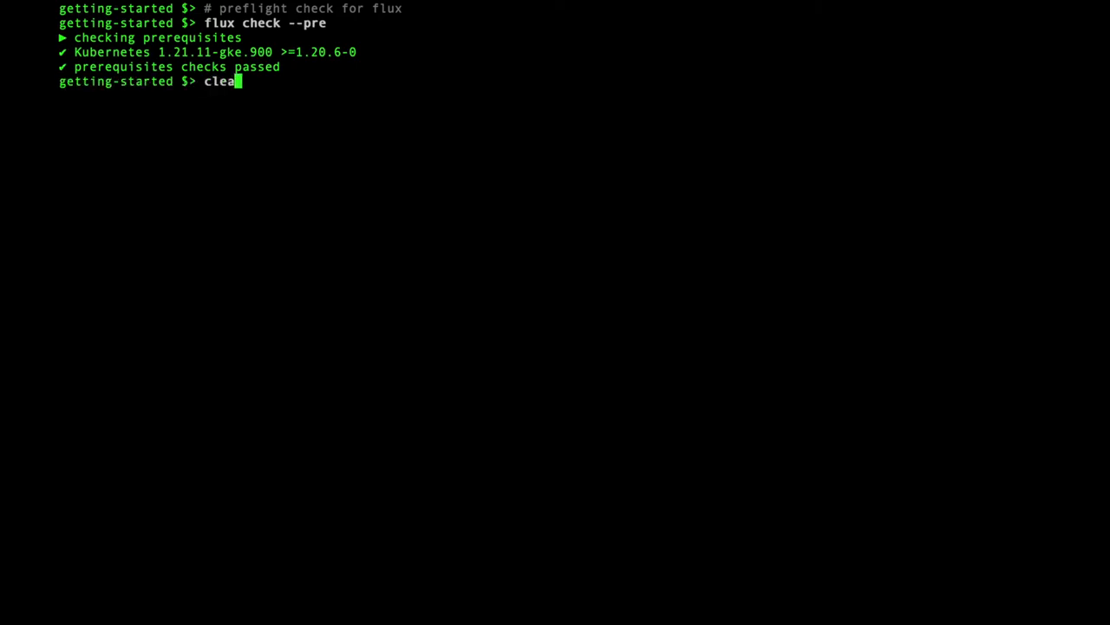
- Run flux bootstrap github for owner steveww, branch main, path clusters/getting-started with --read-write-key
key("Enter")
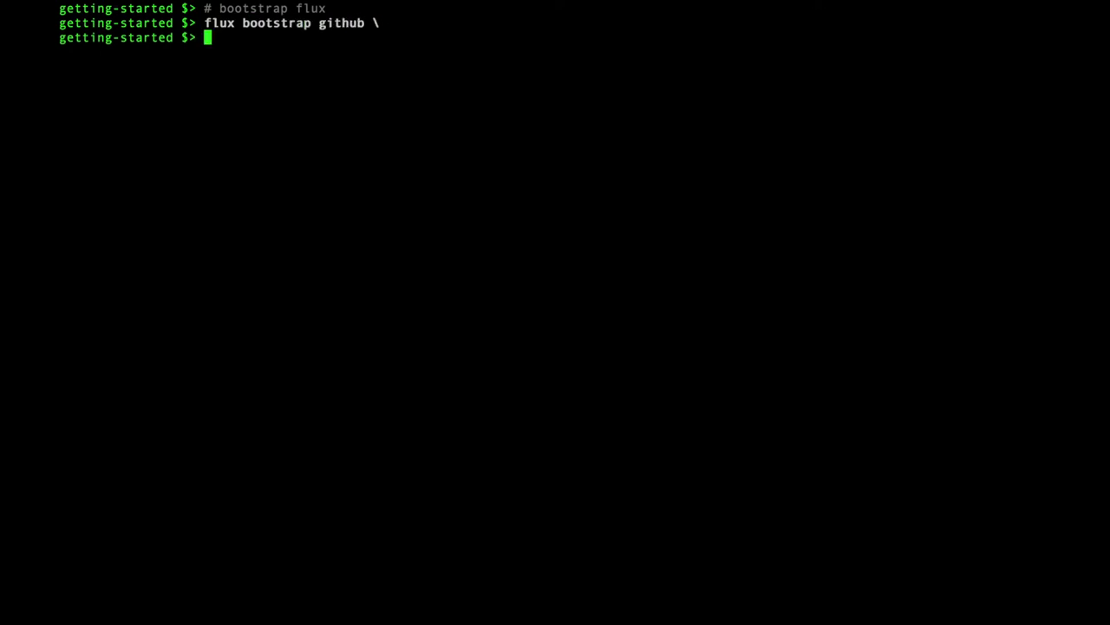
type("--owner=steveww \\")
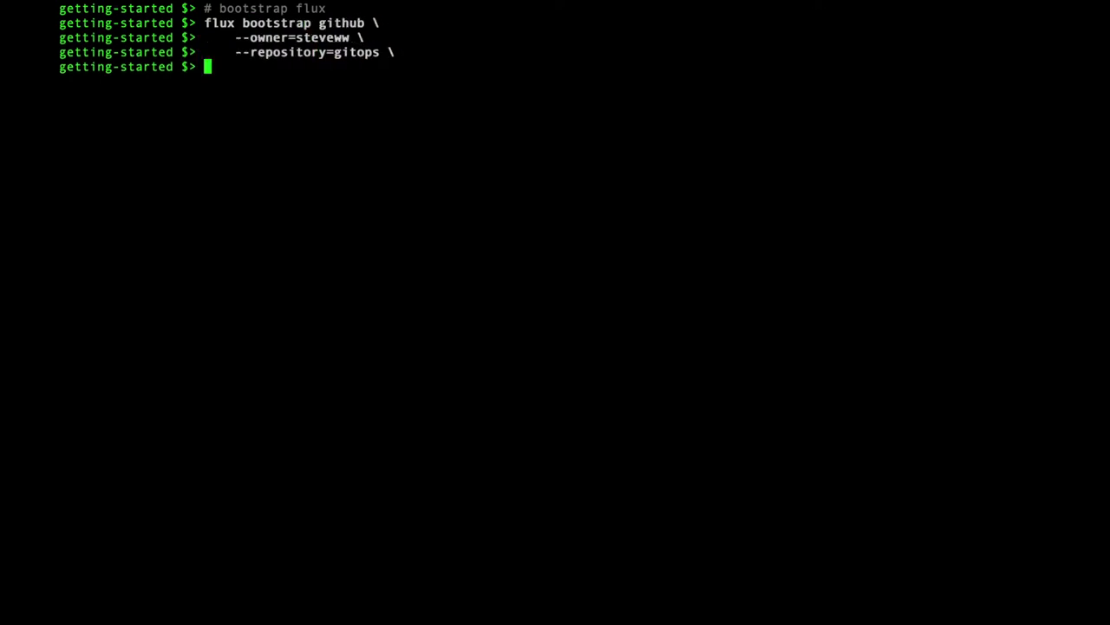
type("--branch=main \\")
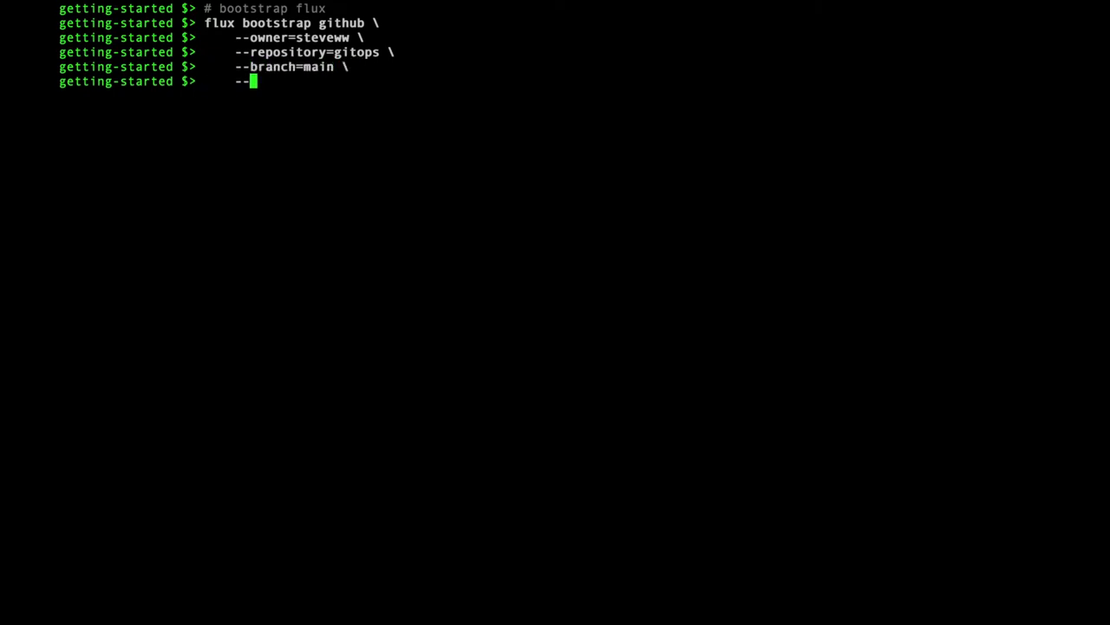
type("--path=clusters/getting-started \\")
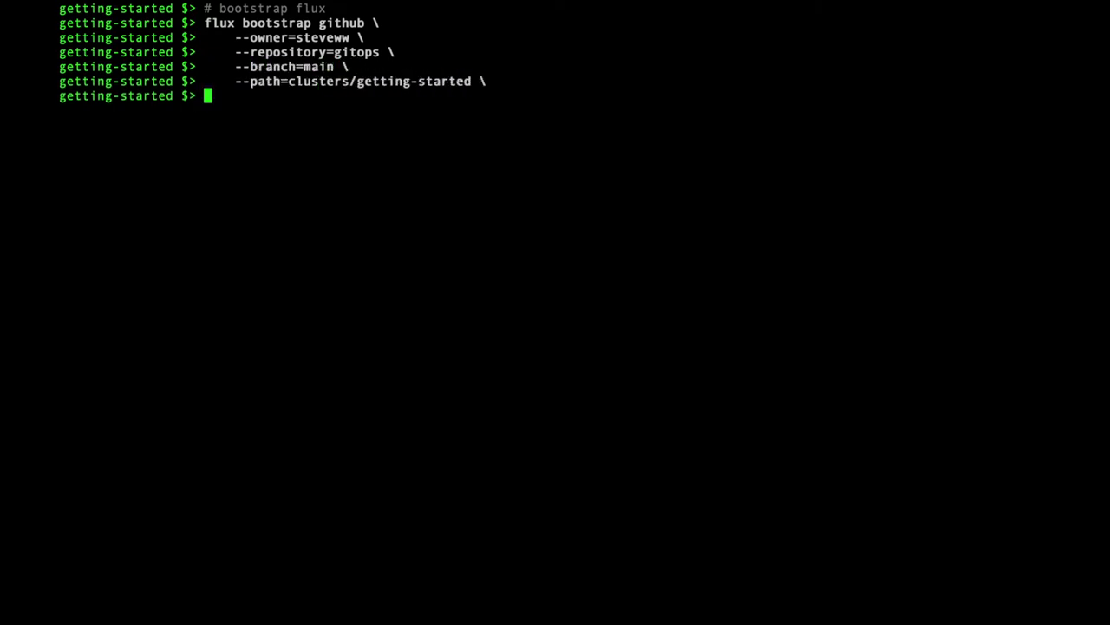
type("--read-write-key \\")
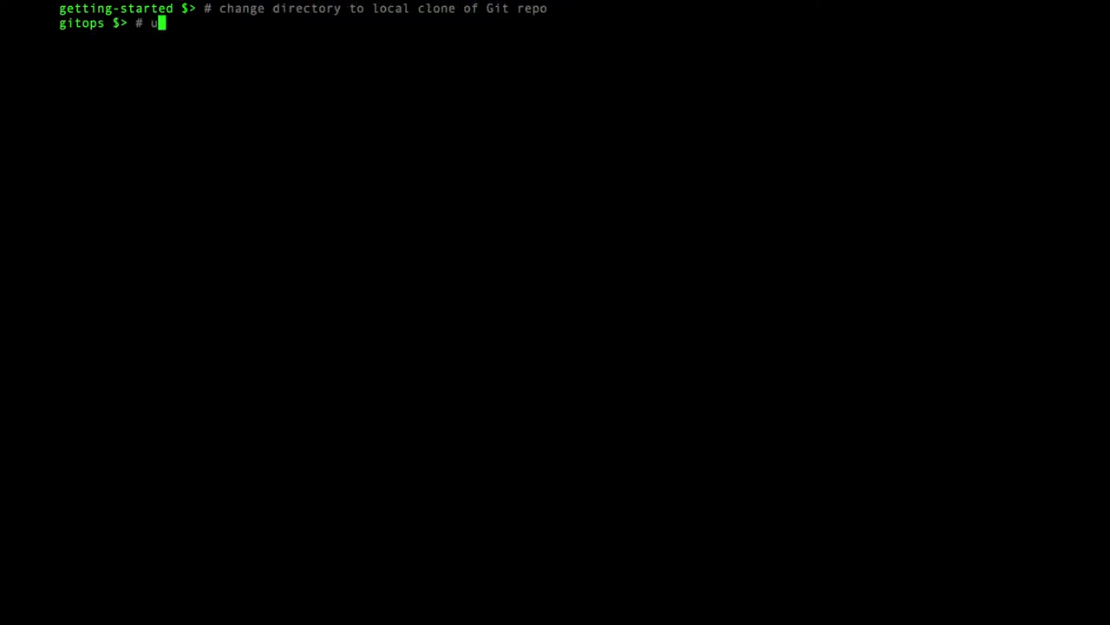
- Pull the latest changes into the gitops clone with git pull
type("git")
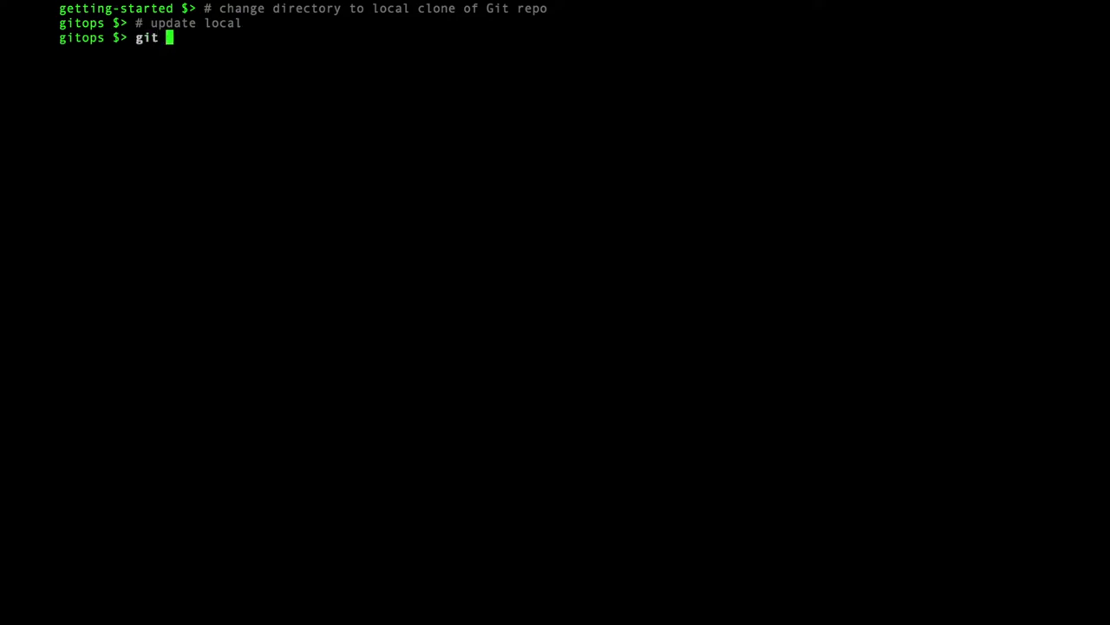
type("pull")
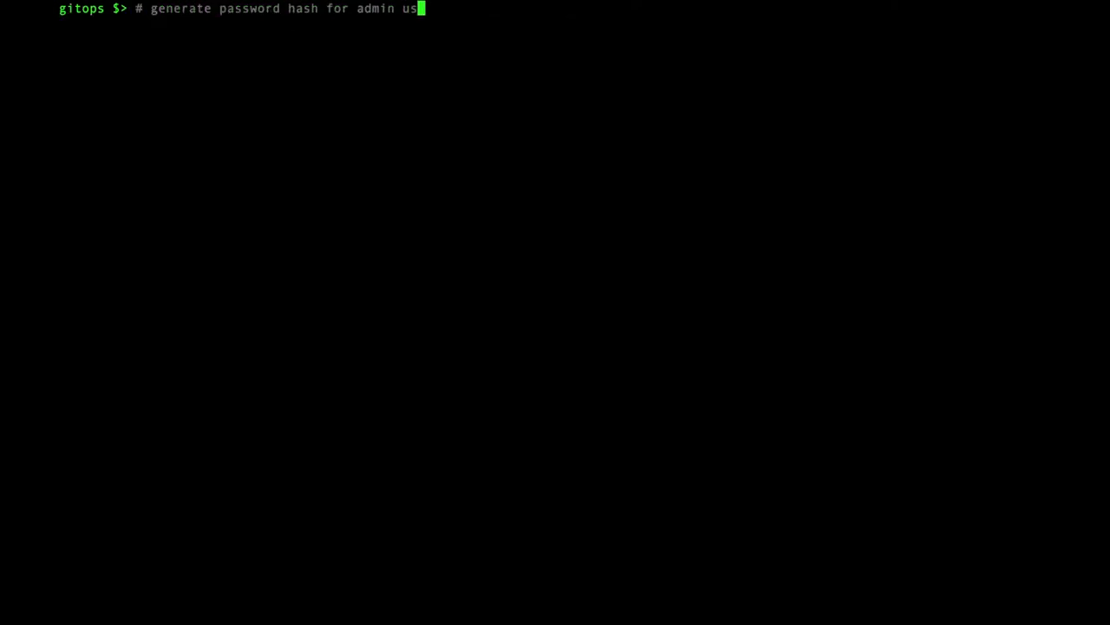
type("docker run -it")
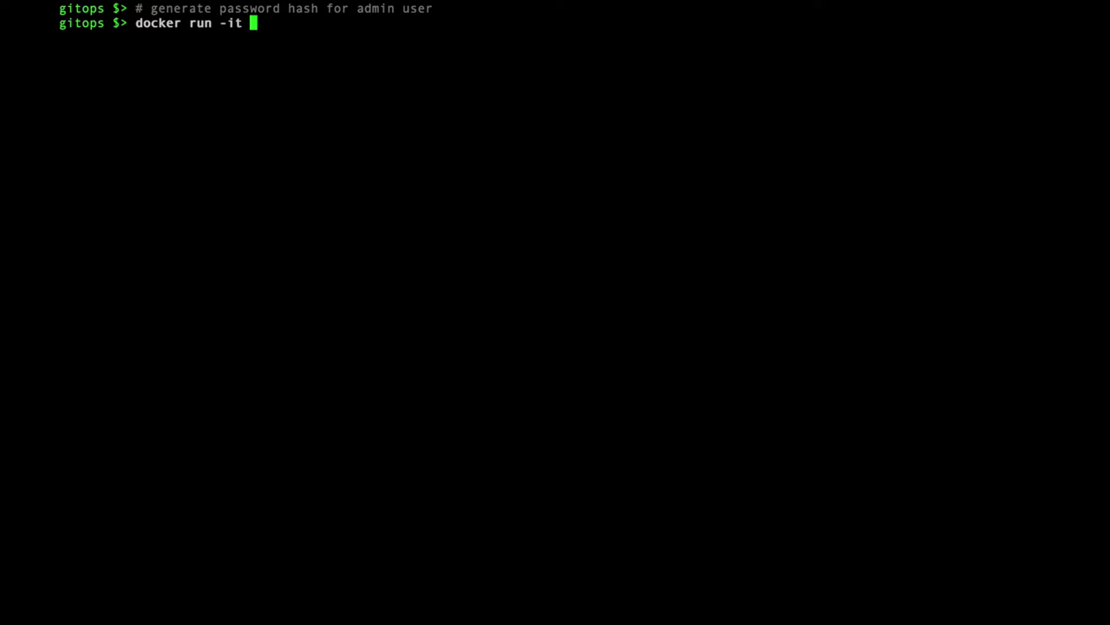
type("--rm golang:1.17 bash -c \"go install github.com/bitnami/bcrypt")
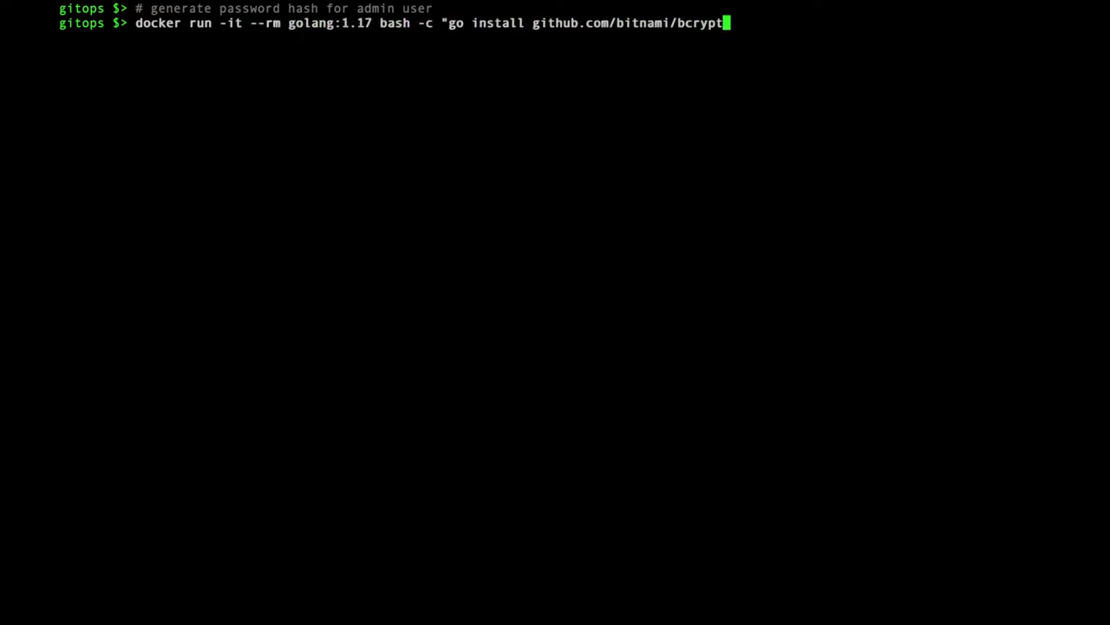
type("-cli@v1.0.2 2> /dev/null &&")
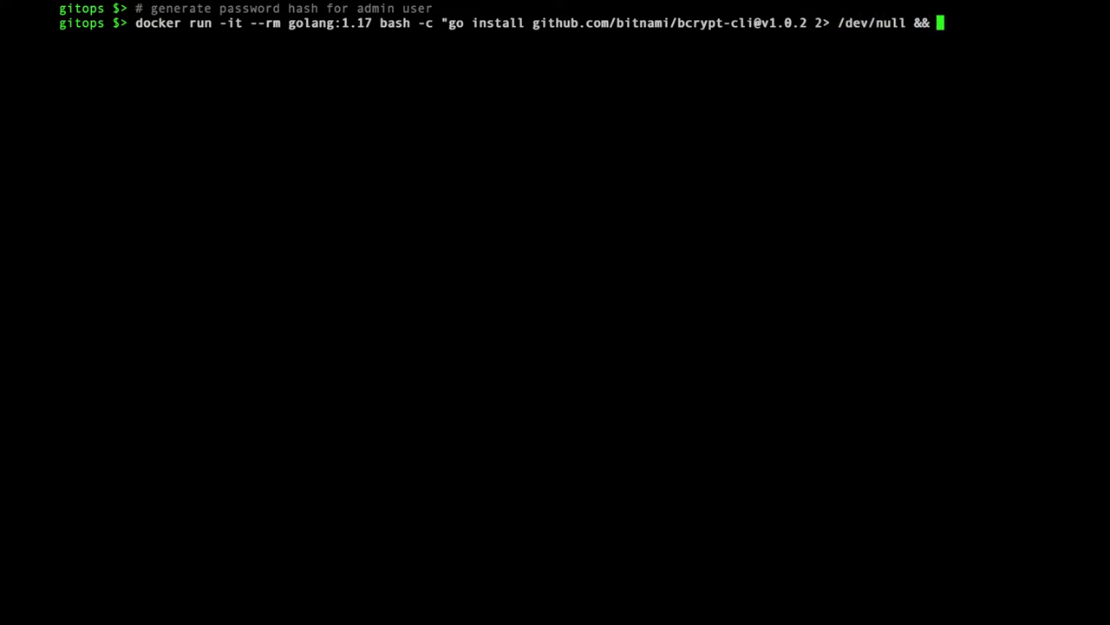
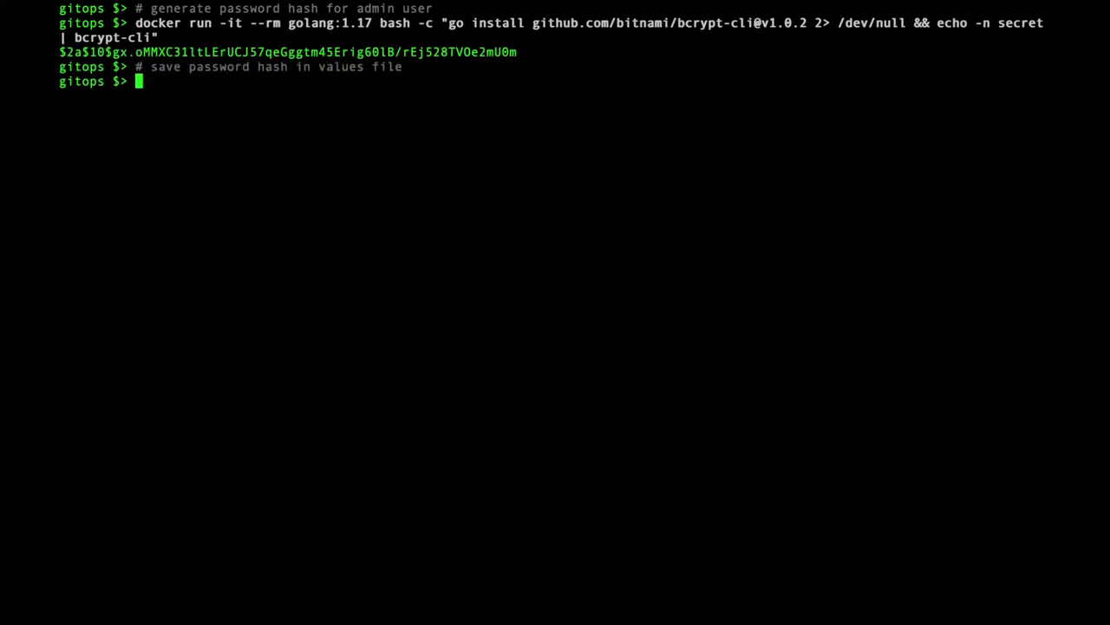
type("cat weave-gitops-values.yaml")
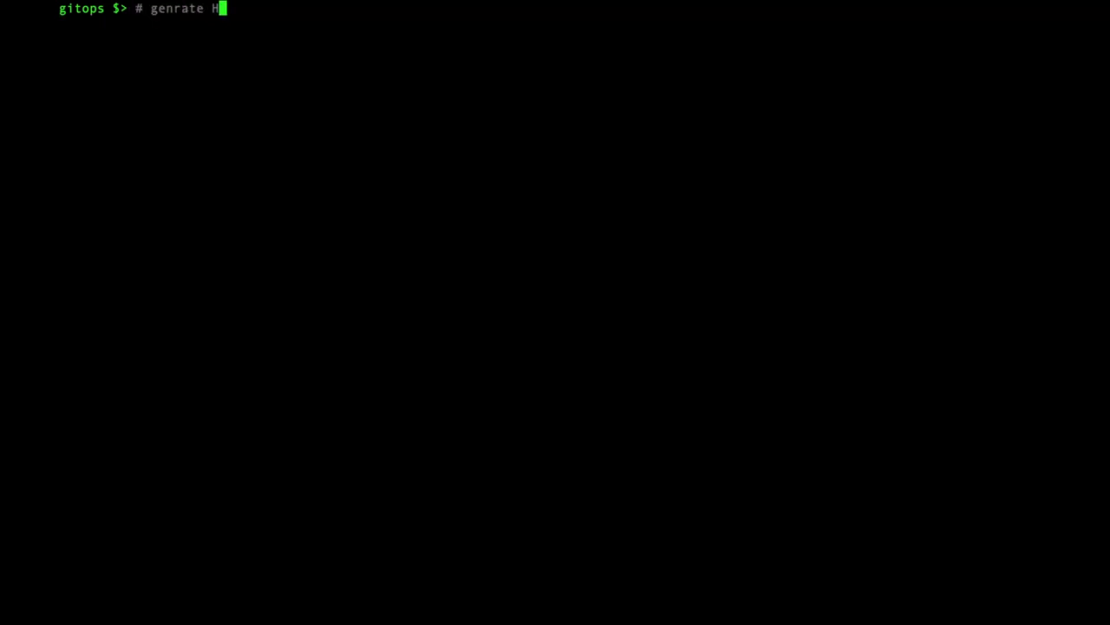
- Export the weave-gitops-helm Helm source to clusters/getting-started/weave-gitops-helm.yaml and review it
type("flux cre")
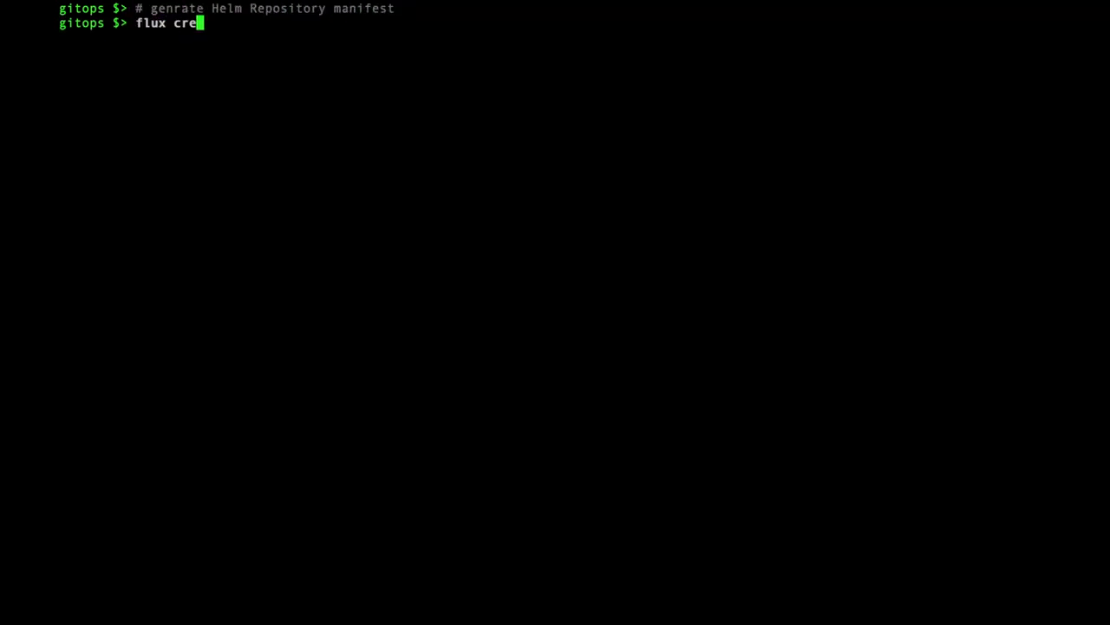
type("ate source helm weave-gitops-helm \\")
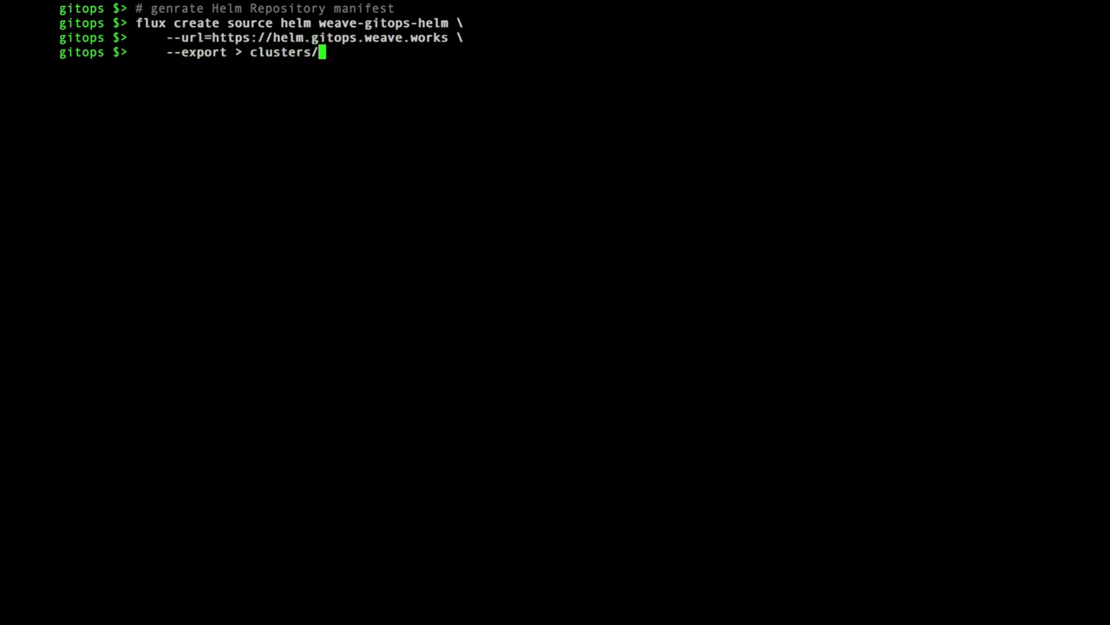
type("getting-started/weave-gitops-helm.yaml")
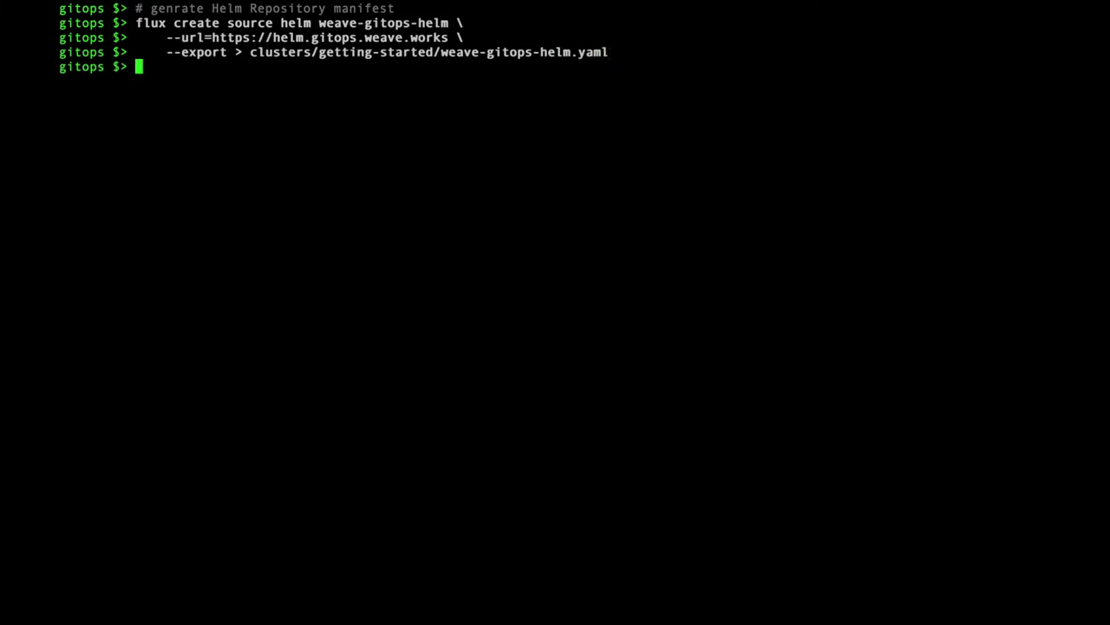
type("cat clusters/getting-started")
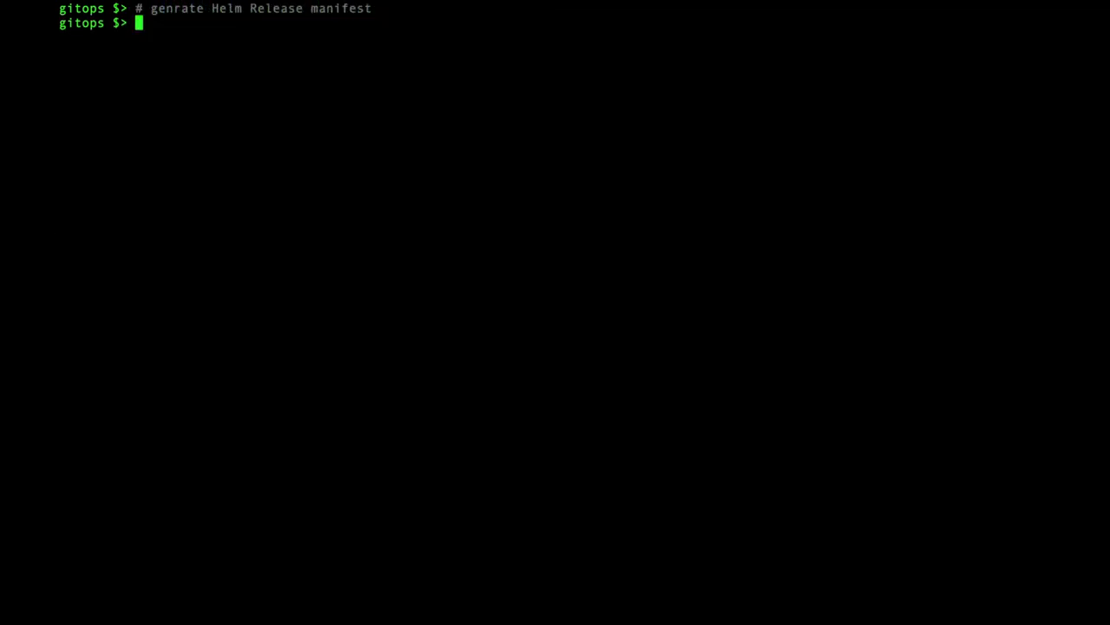
- Export the weave-gitops HelmRelease with chart weave-gitops, version 2.0.x and weave-gitops-values.yaml, then review it
type("flux create helmrelease weave-gitops \\")
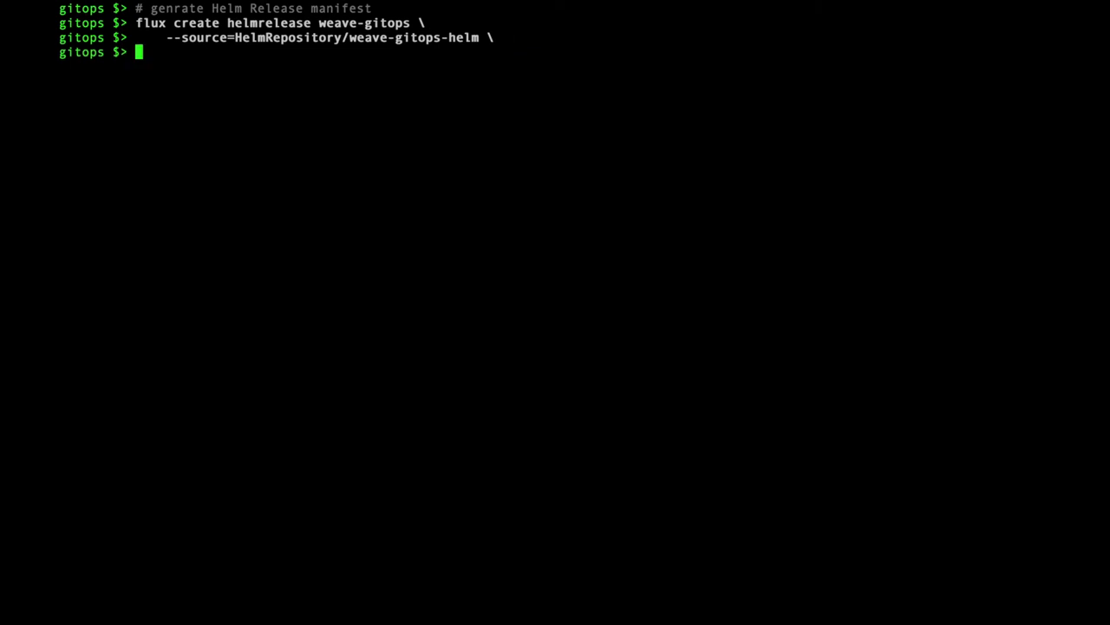
type("--chart=weave-gitops \\")
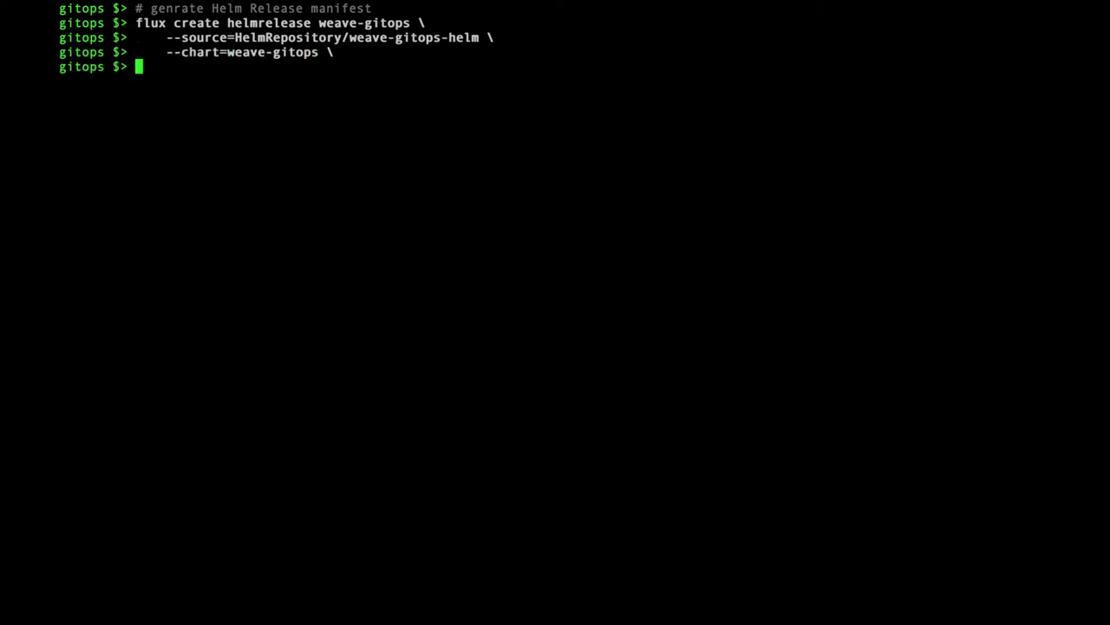
type("--chart-version=2.0.x \\")
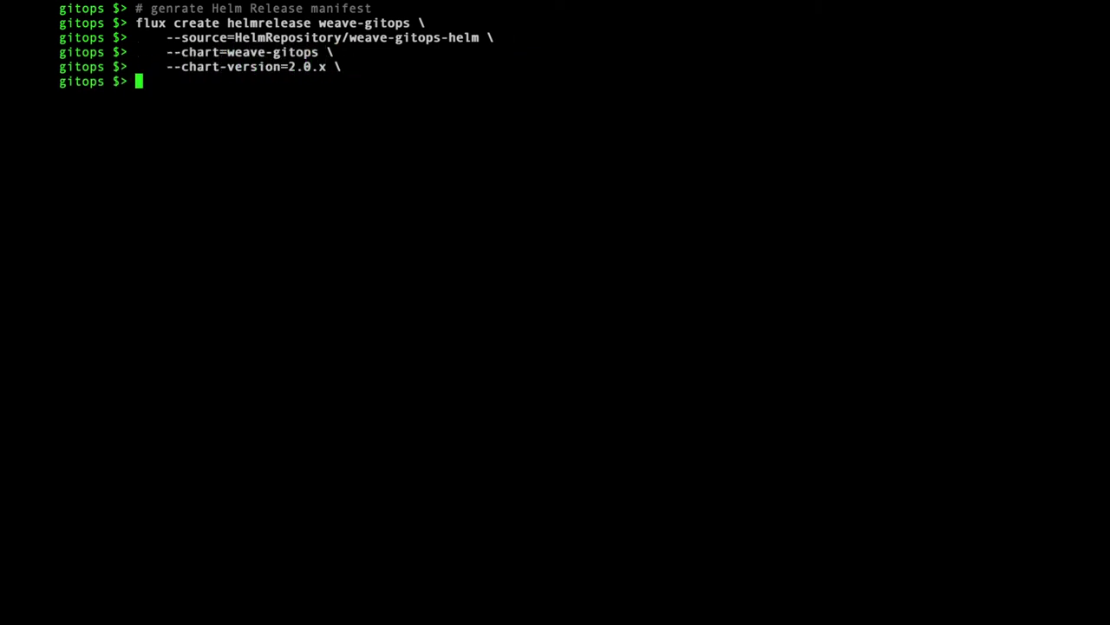
type("--values=weave-gitops-values.")
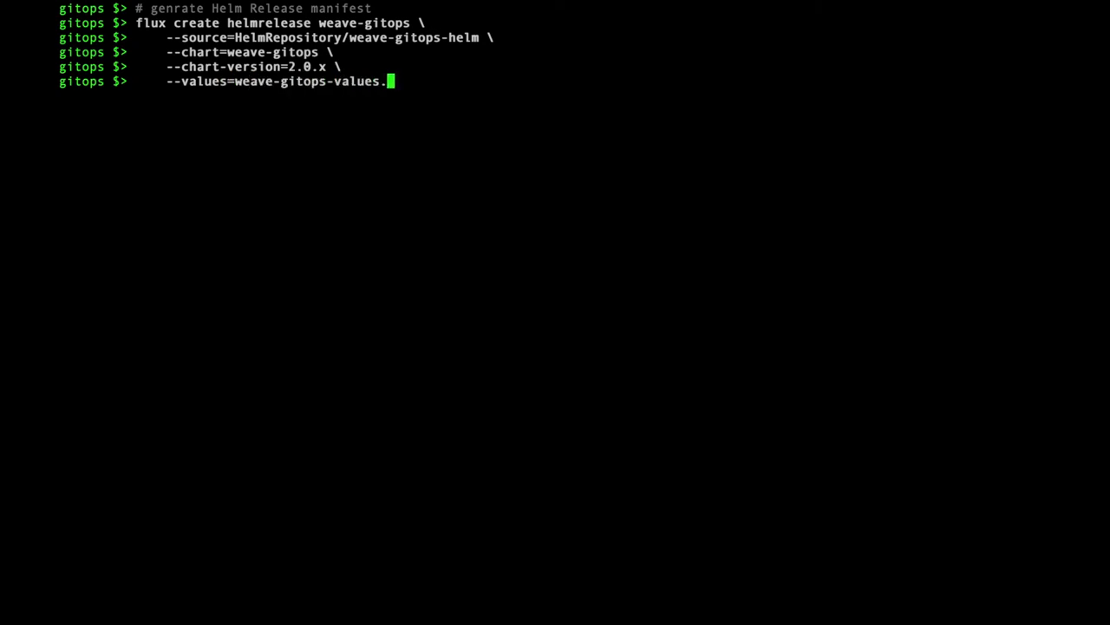
type("yaml \\")
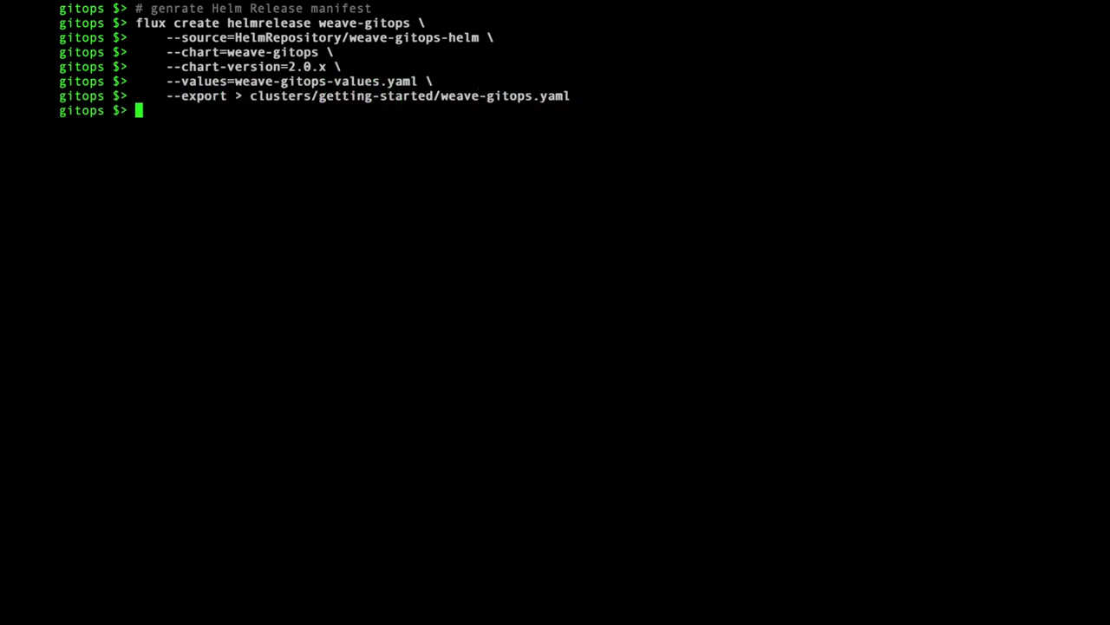
type("cat clusters/getting-started/weave-gitops.yaml")
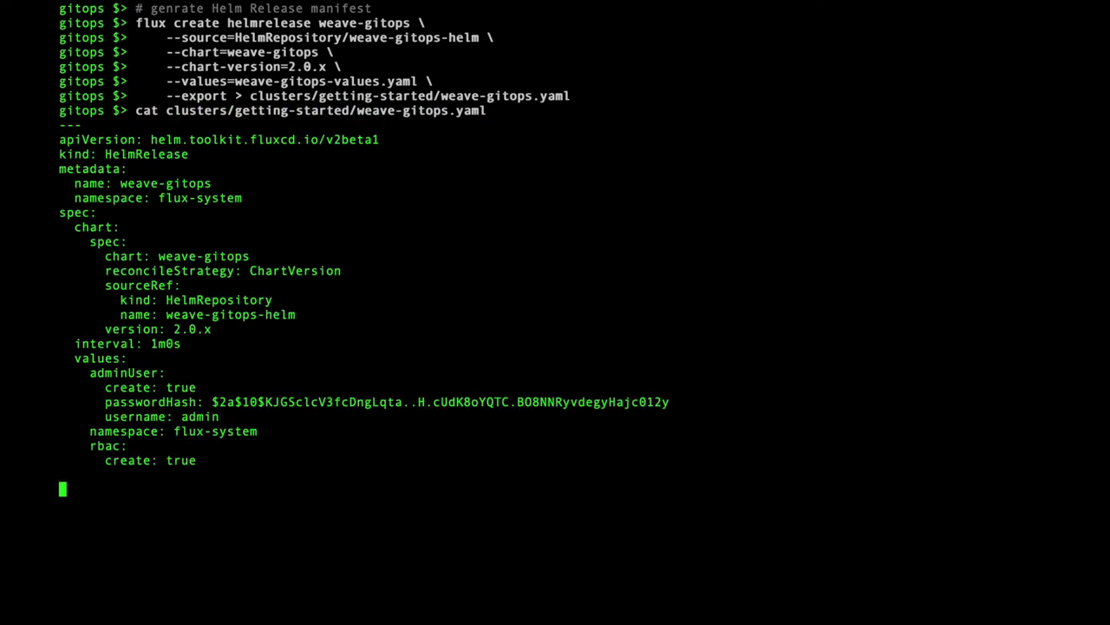
type("cle")
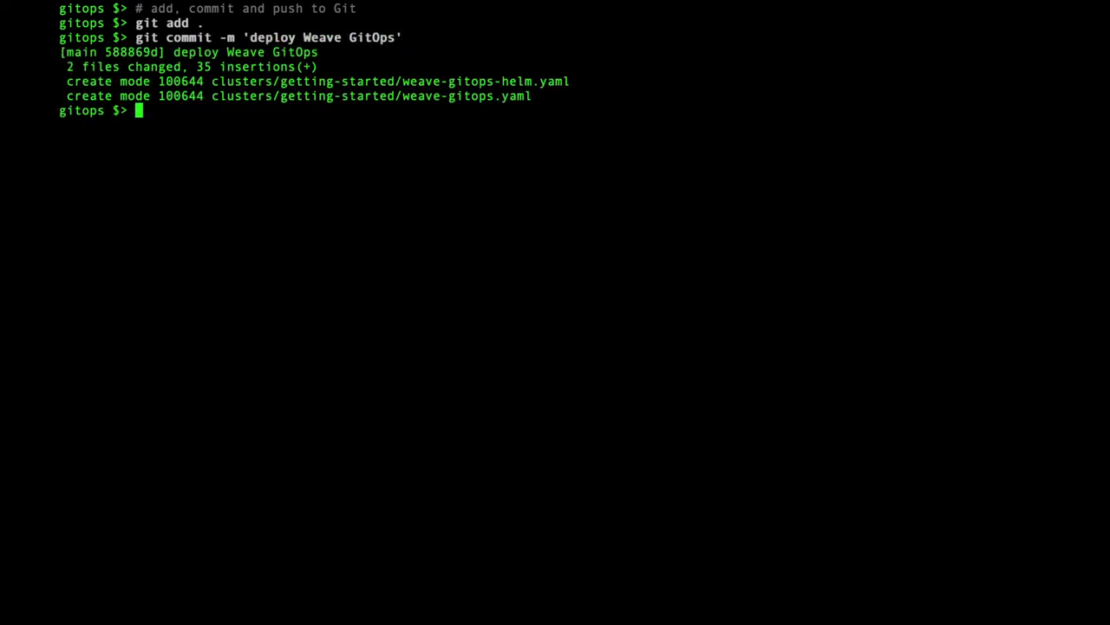
- Push the 'deploy Weave GitOps' commit and wait for reconciliation
type("git push")
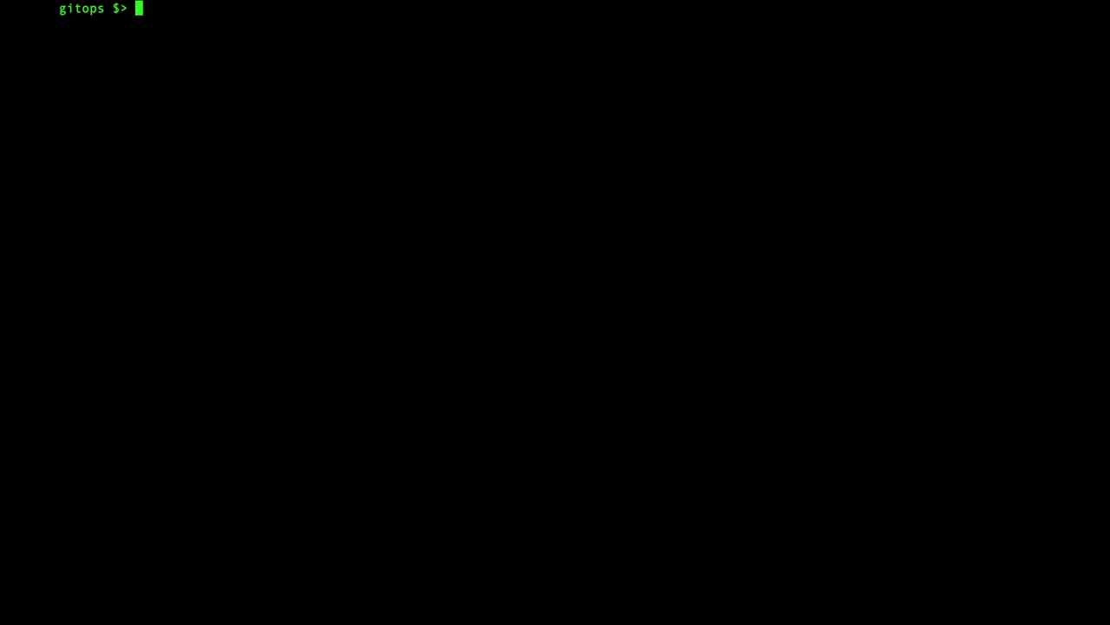
type("# wait for reconciliation")
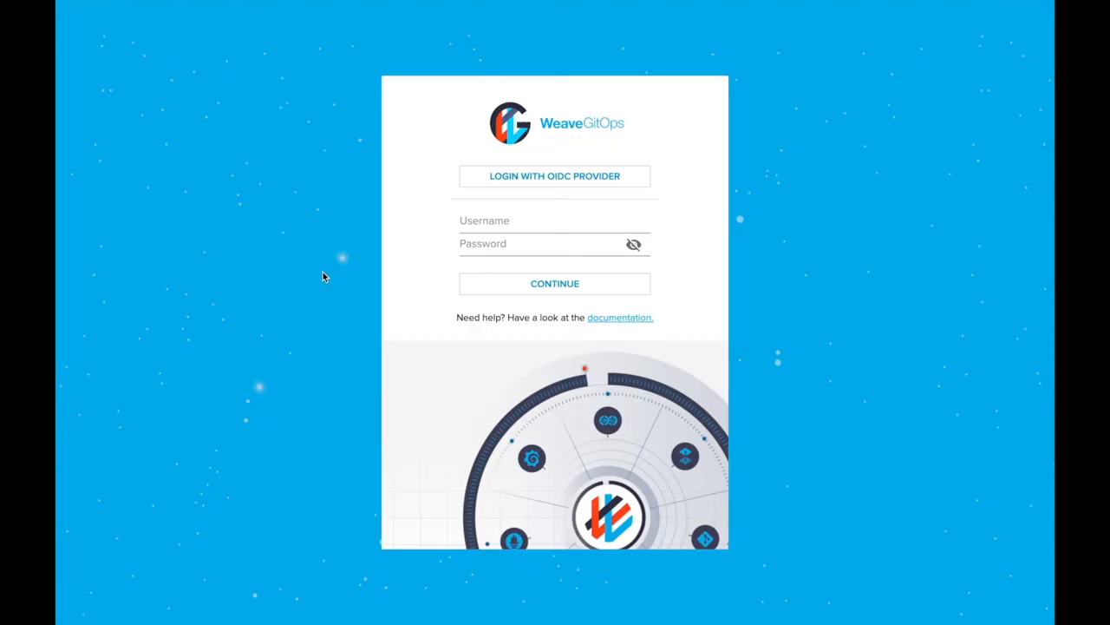
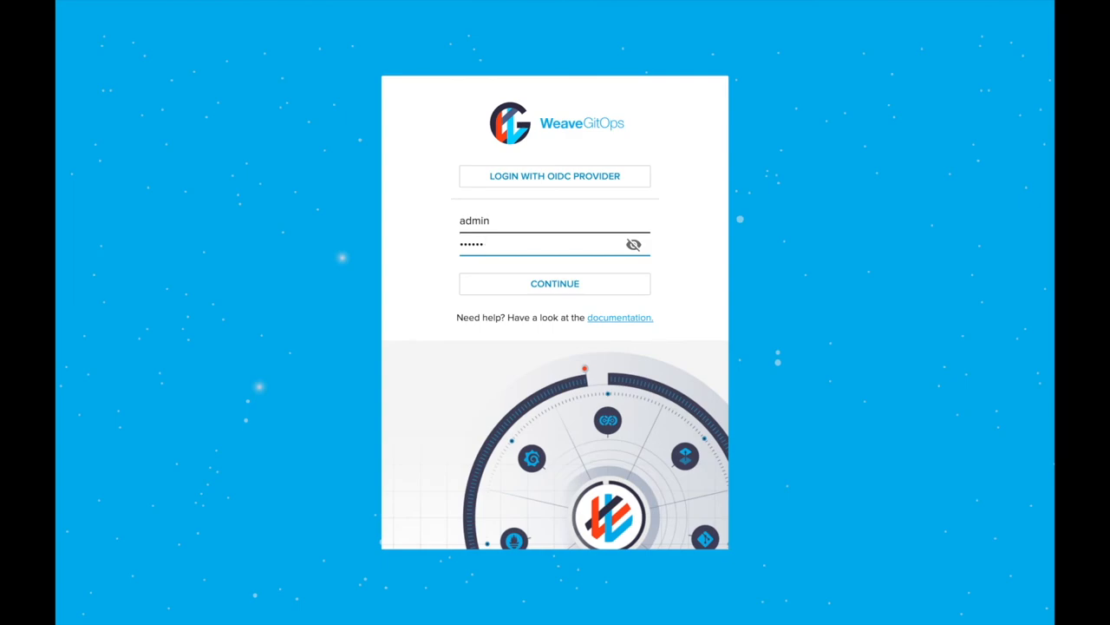
- Log in to the Weave GitOps dashboard as the admin user
left_click(555, 283)
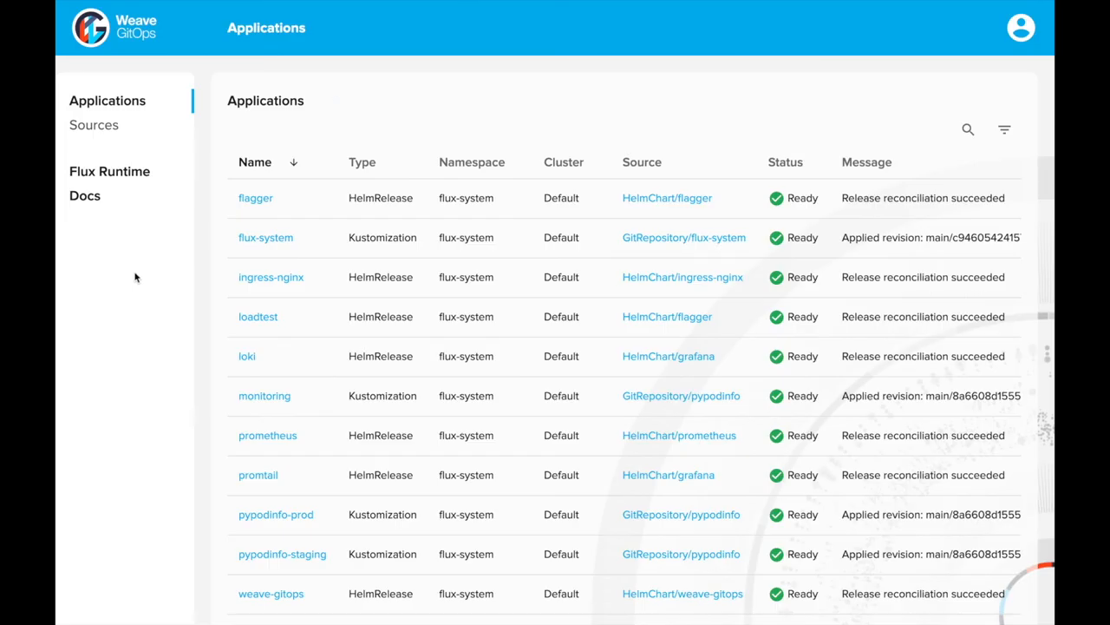
mouse_move(316, 320)
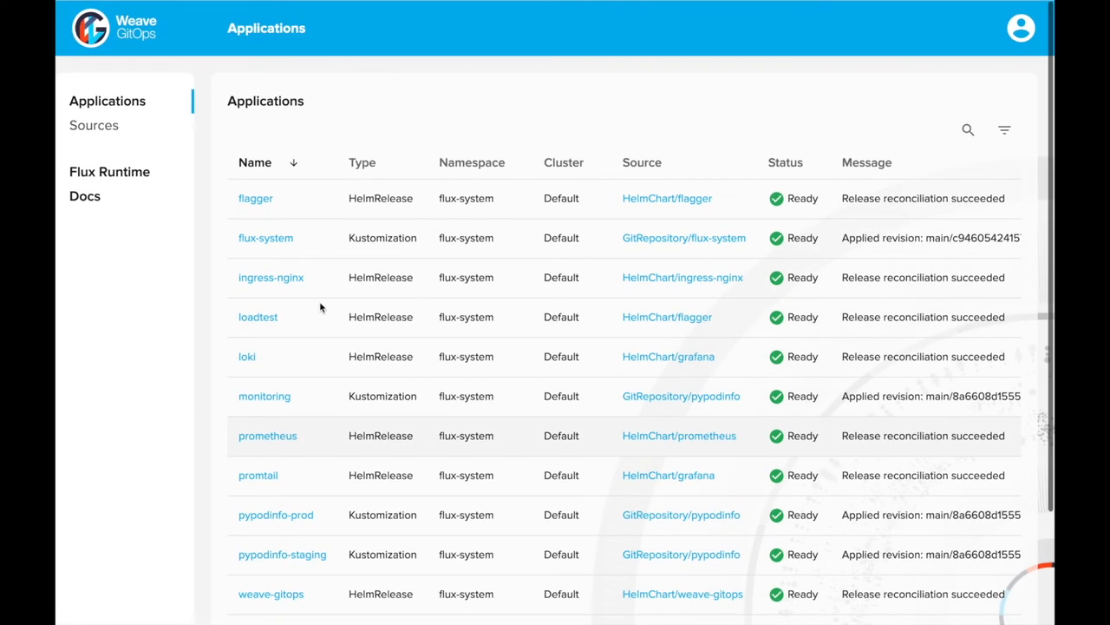
- Sort the Applications table by Type so HelmReleases list before Kustomizations, then select flux-system
left_click(361, 163)
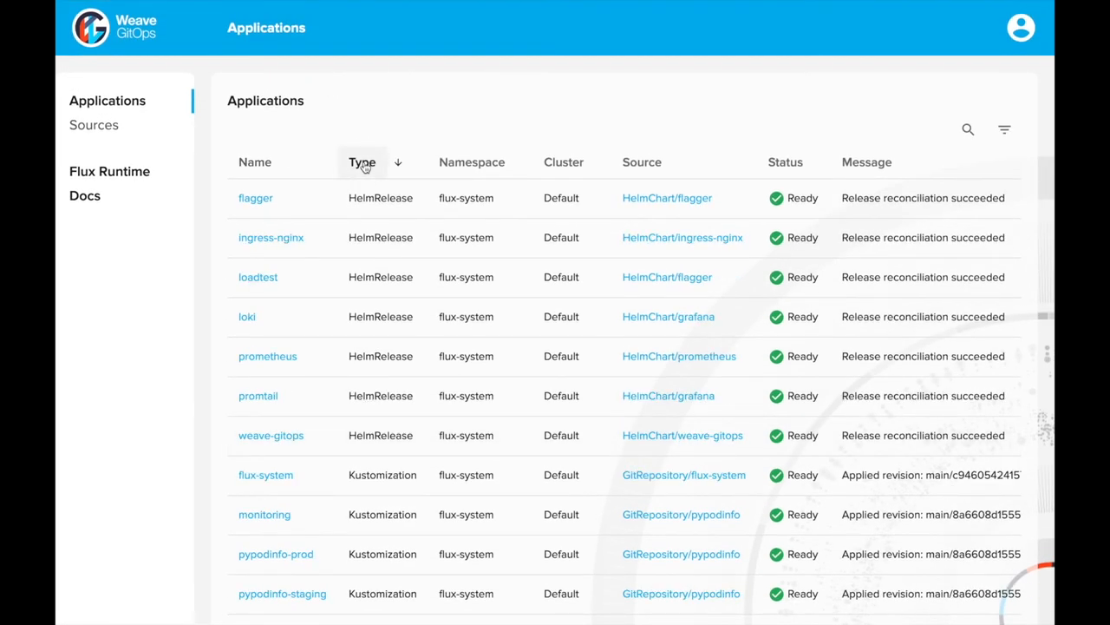
scroll("down", 3)
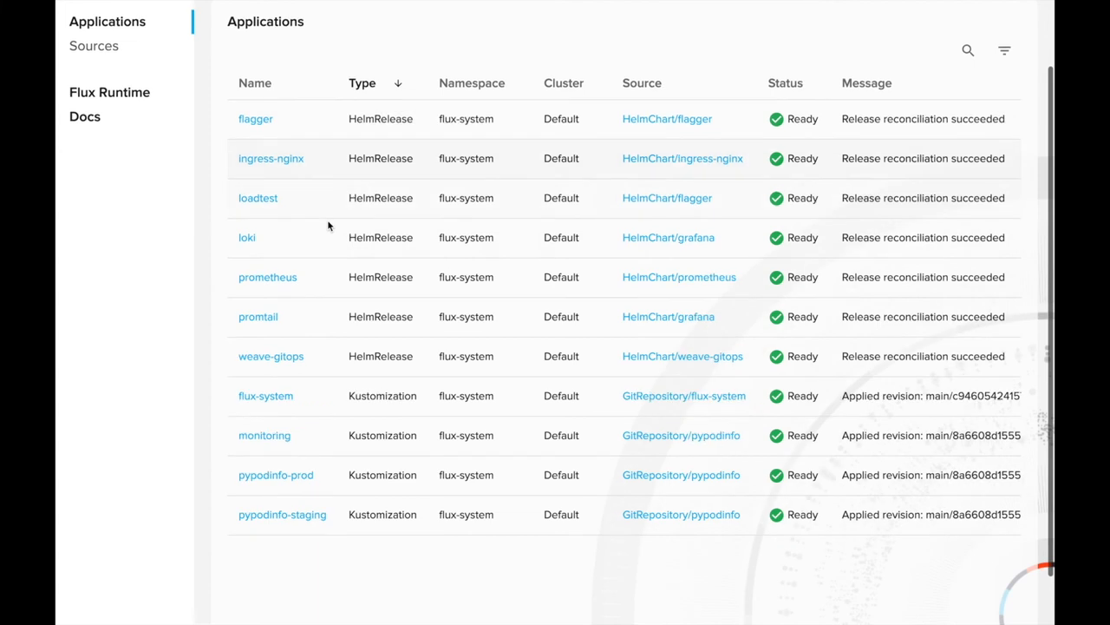
left_click(266, 396)
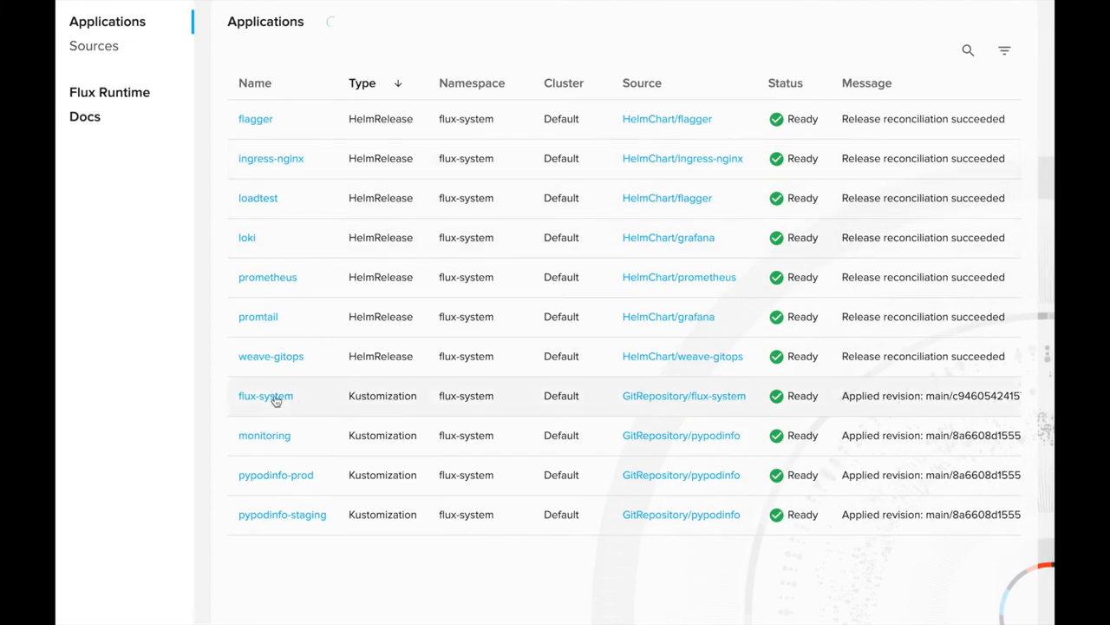
- Review the flux-system Kustomization's managed resources, then switch to the Sources list
left_click(265, 395)
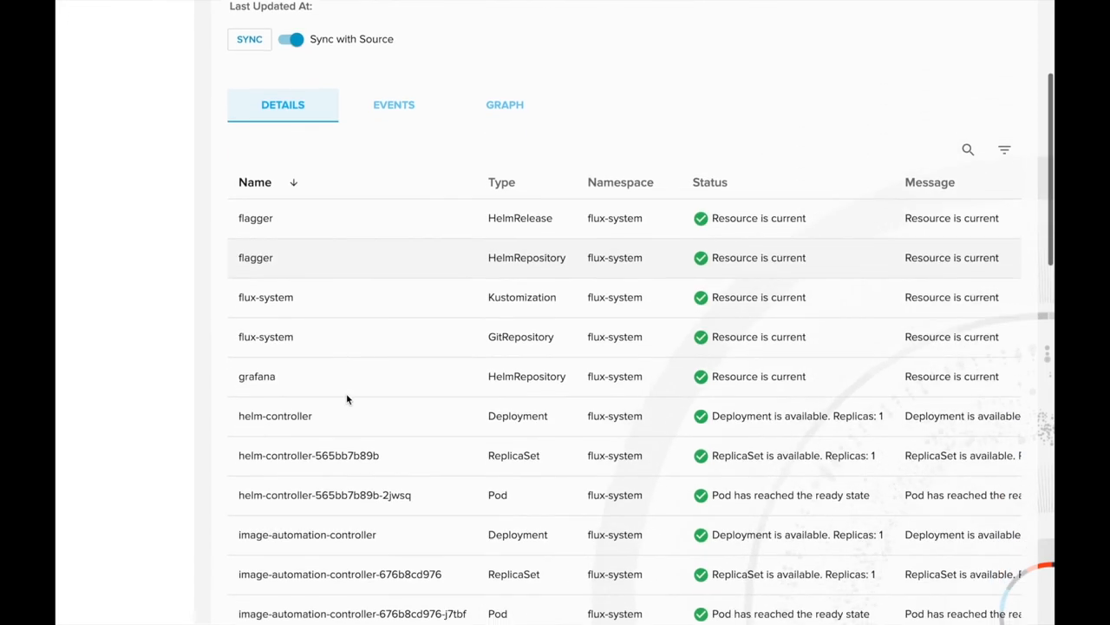
scroll("down", 3)
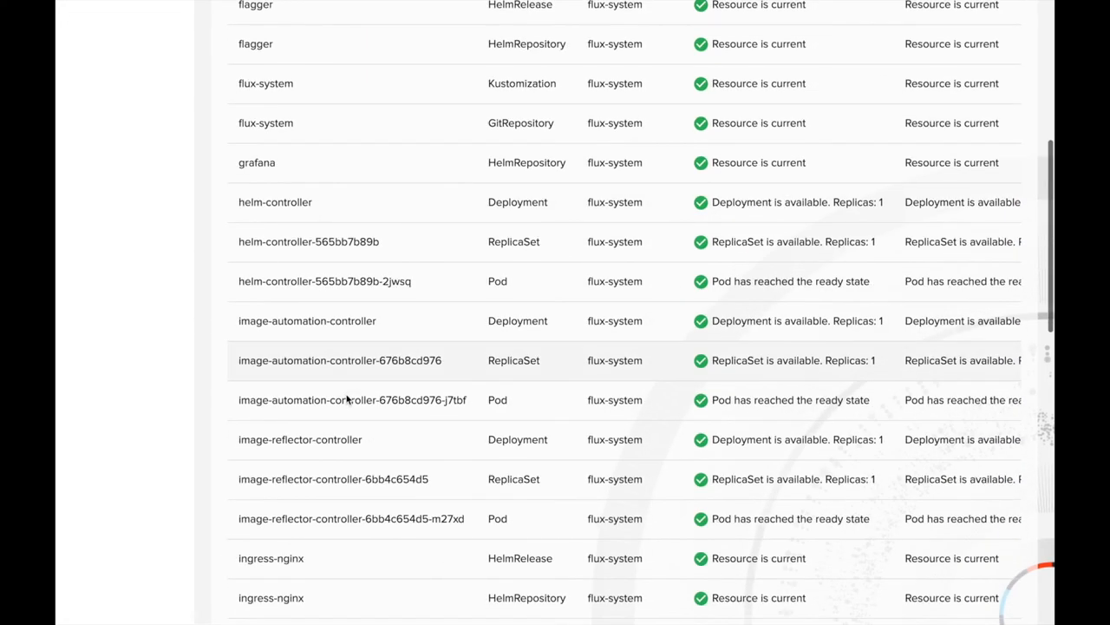
scroll("down", 3)
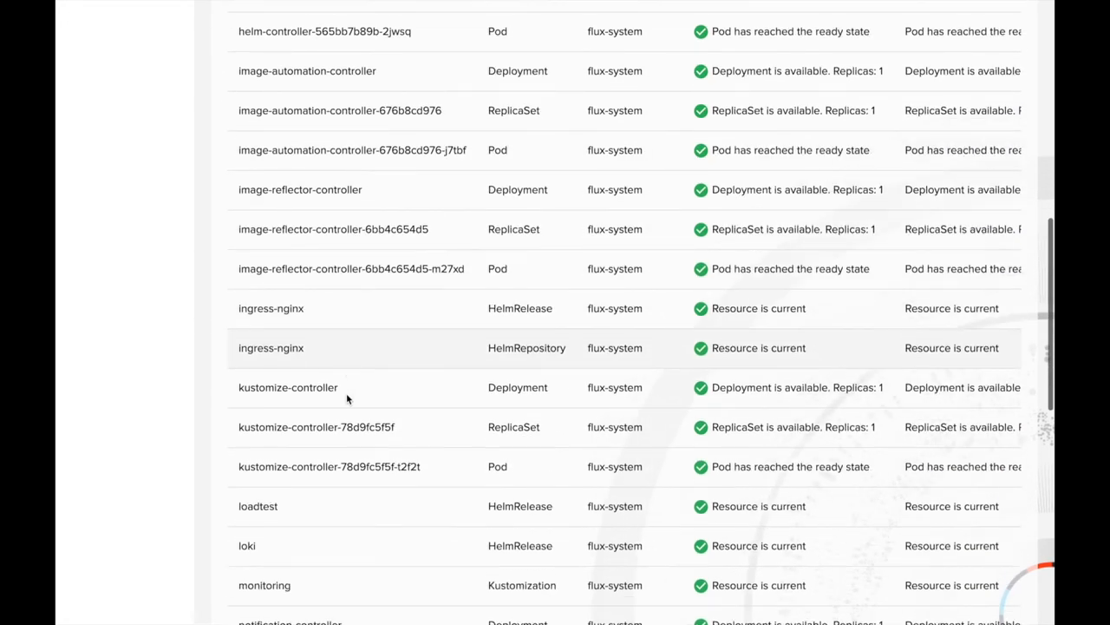
scroll("down", 3)
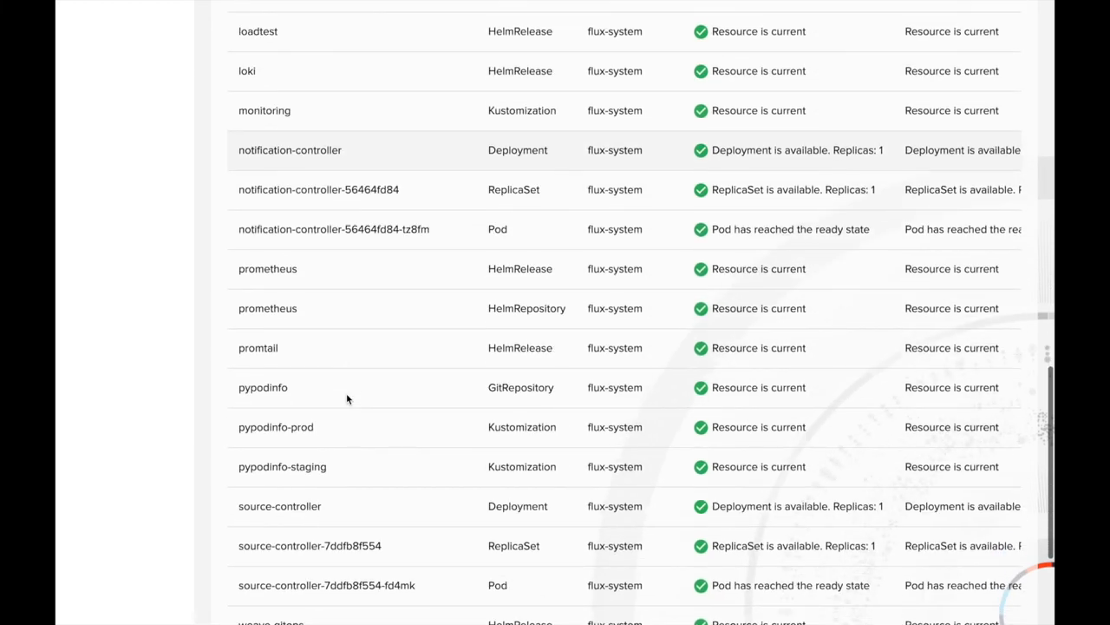
left_click(94, 125)
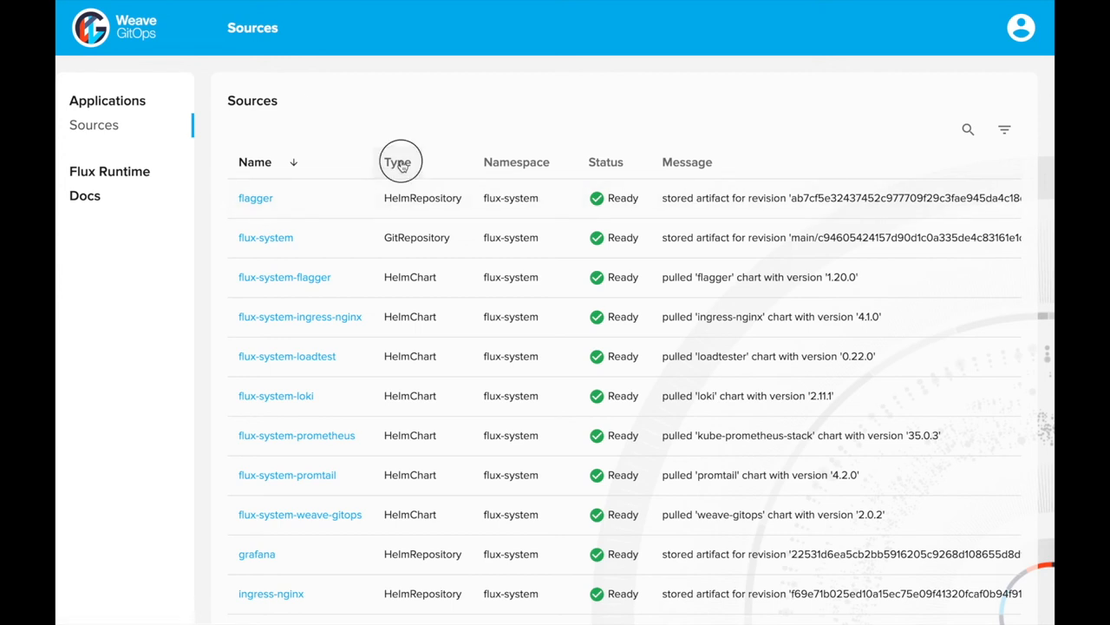
- Sort the Sources table by Type and open the pypodinfo GitRepository source
left_click(398, 163)
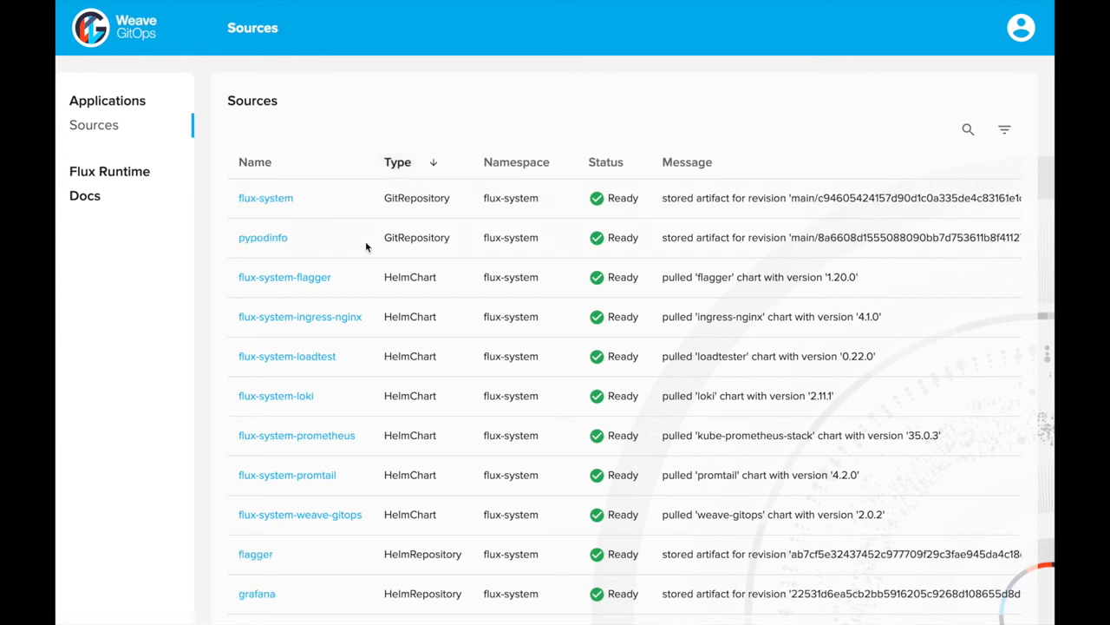
mouse_move(264, 243)
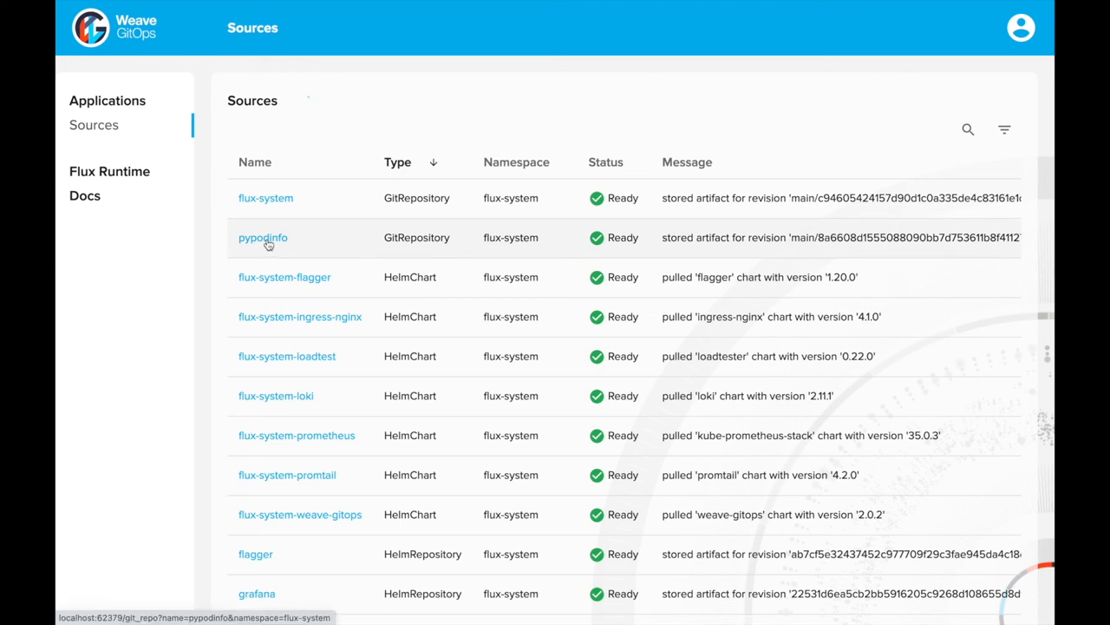
left_click(264, 236)
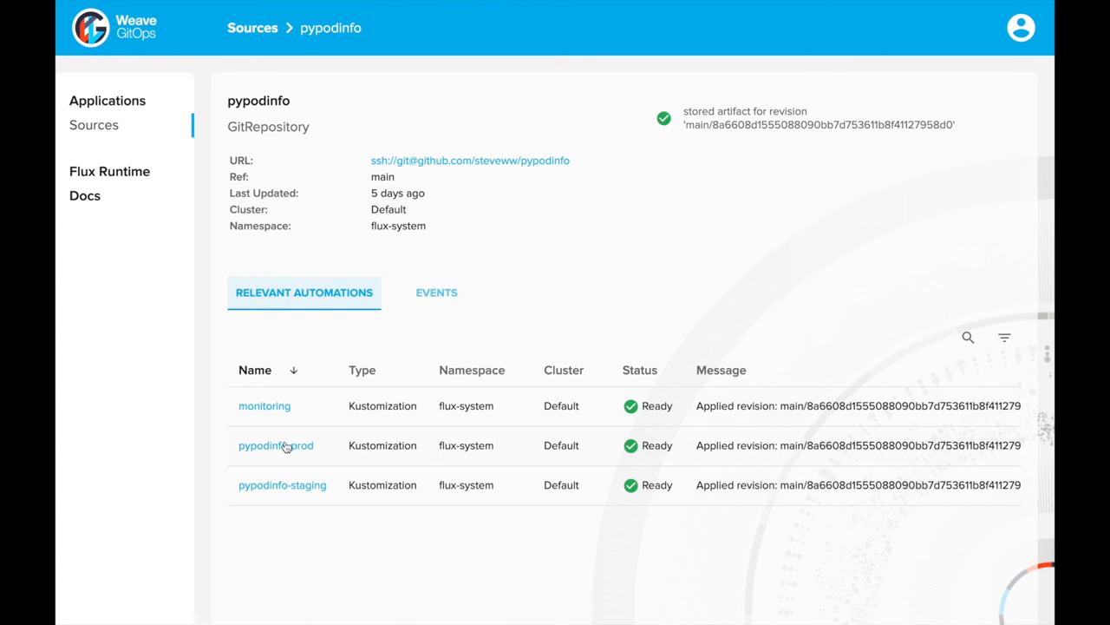
- View pypodinfo-prod's reconciliation events, then show the Flux Runtime controllers list
left_click(276, 444)
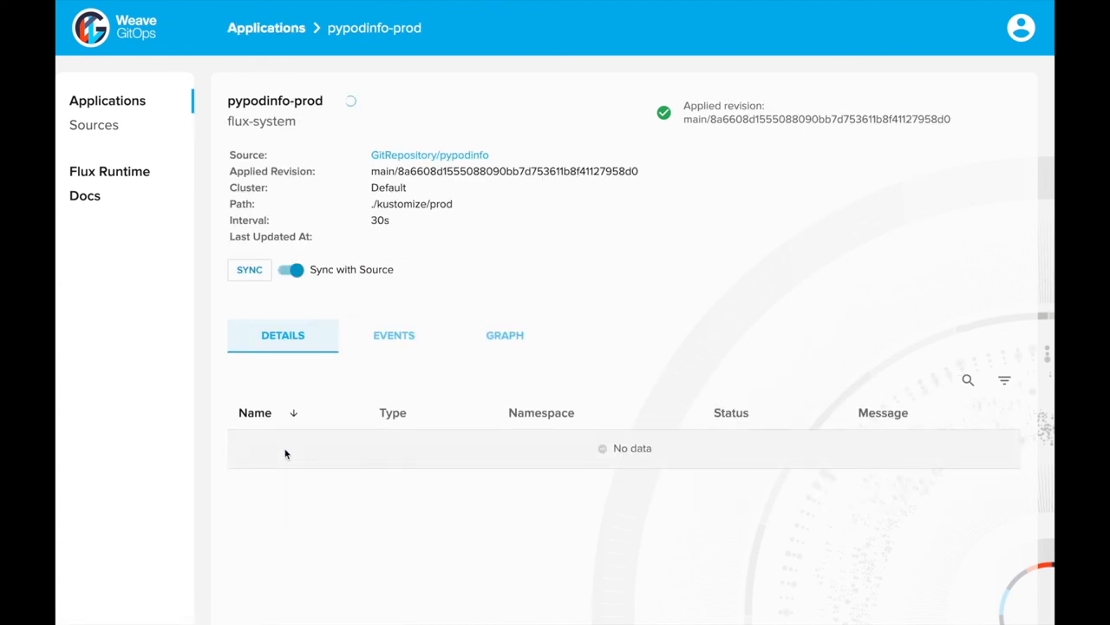
left_click(392, 334)
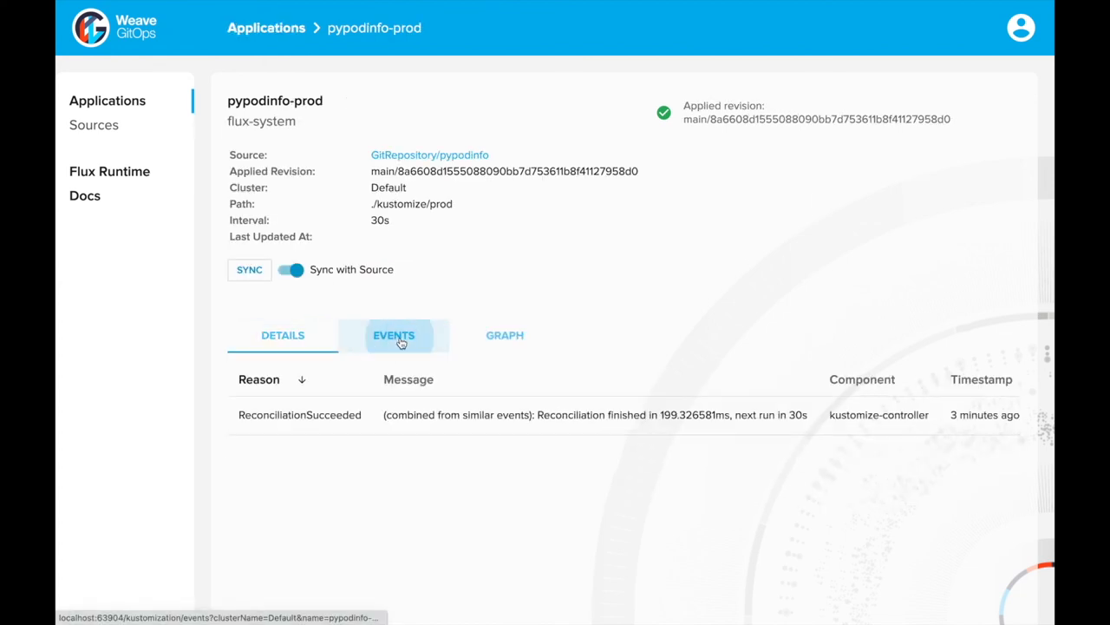
left_click(392, 335)
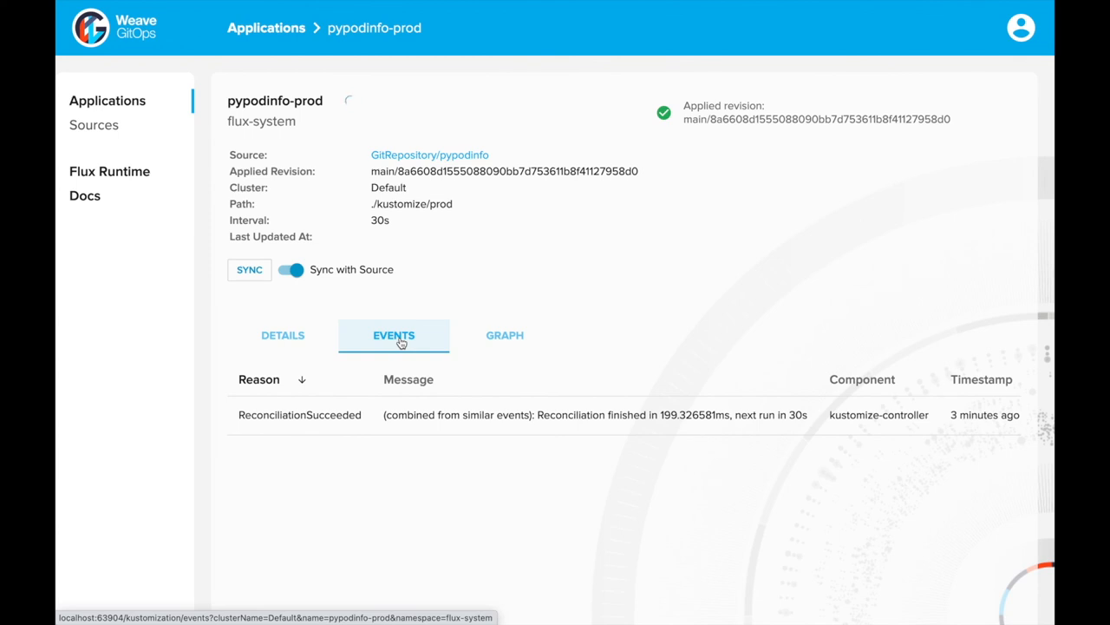
mouse_move(136, 177)
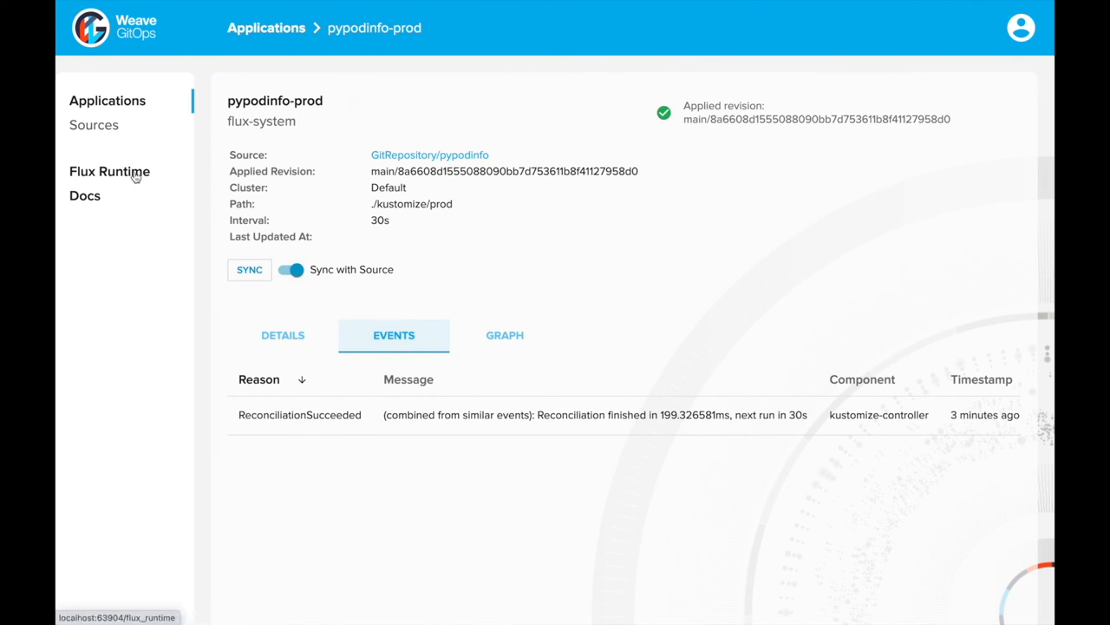
left_click(109, 171)
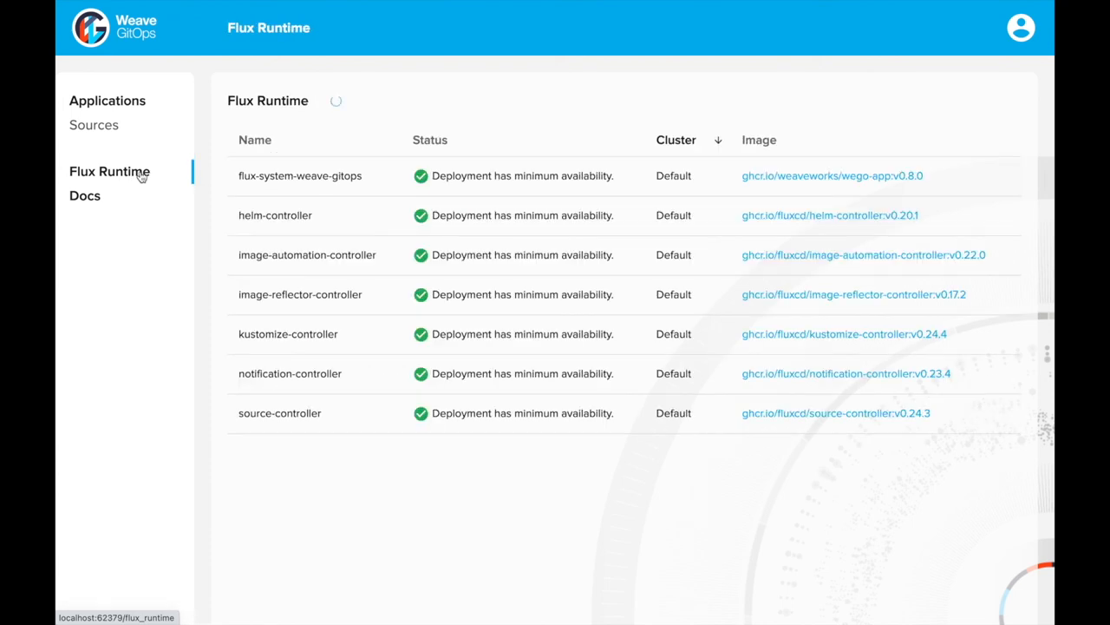